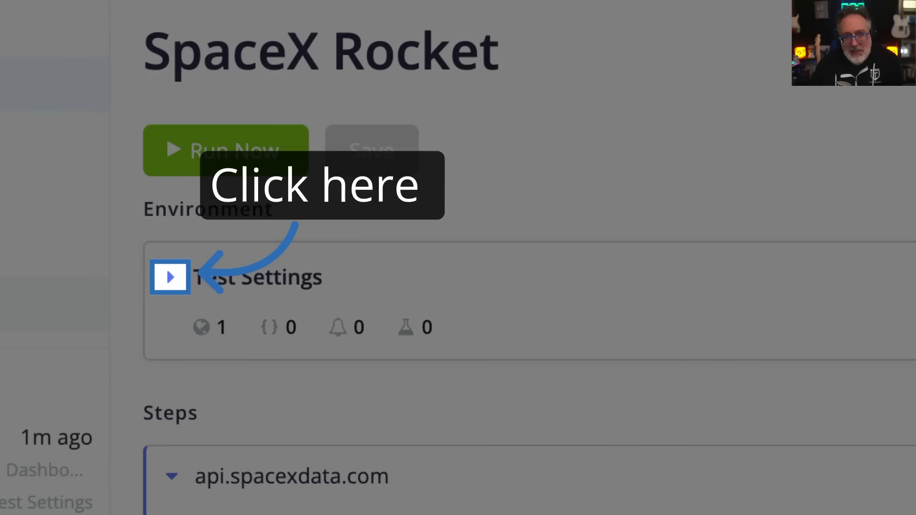
- Open the SpaceX Rocket test's Integrations settings and show the list of available integrations
left_click(170, 277)
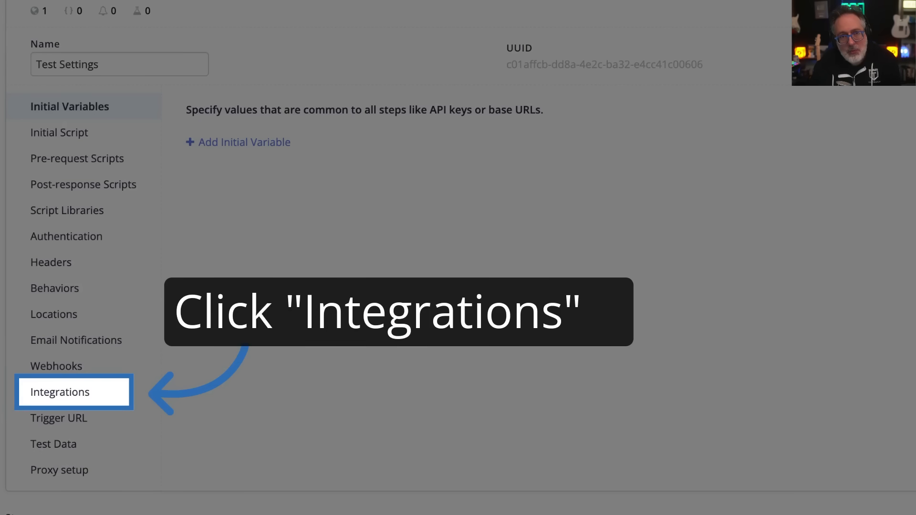
left_click(58, 392)
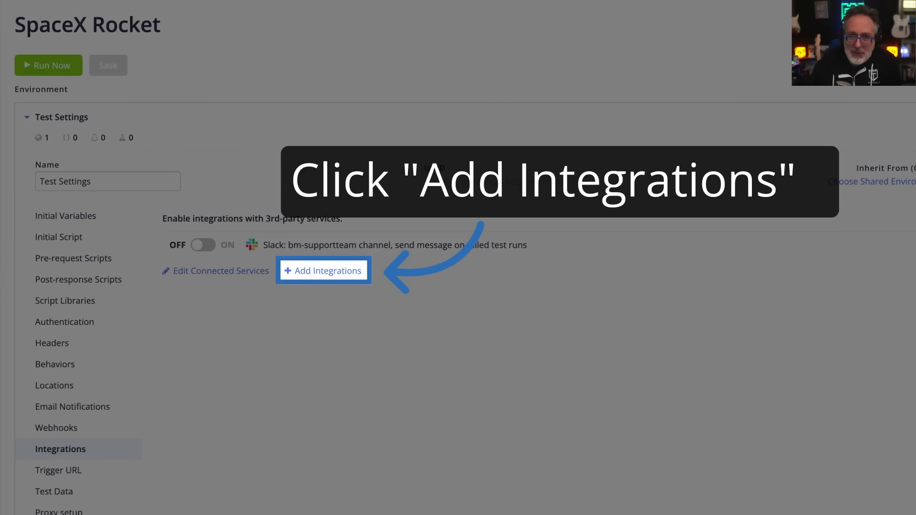
left_click(323, 271)
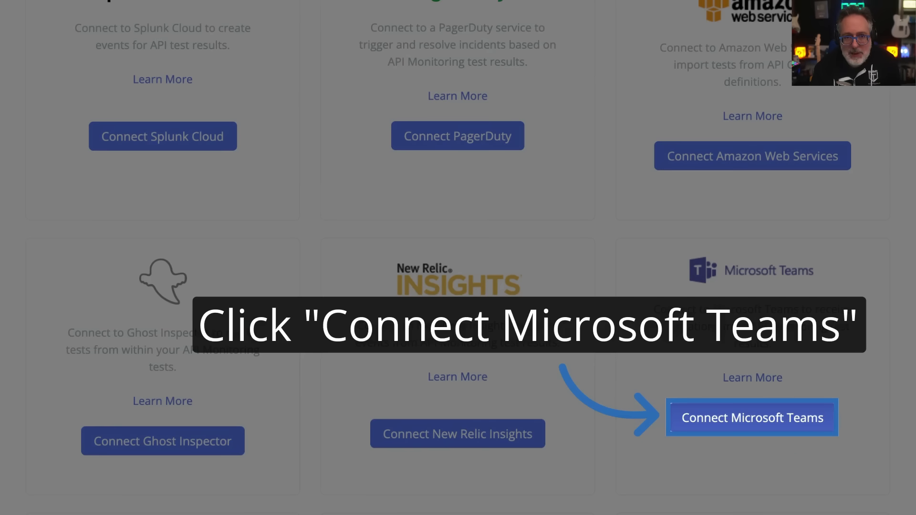
- Start the Microsoft Teams connection and bring up the BlazeMeter Demonstration team's SpaceX API channel
left_click(752, 417)
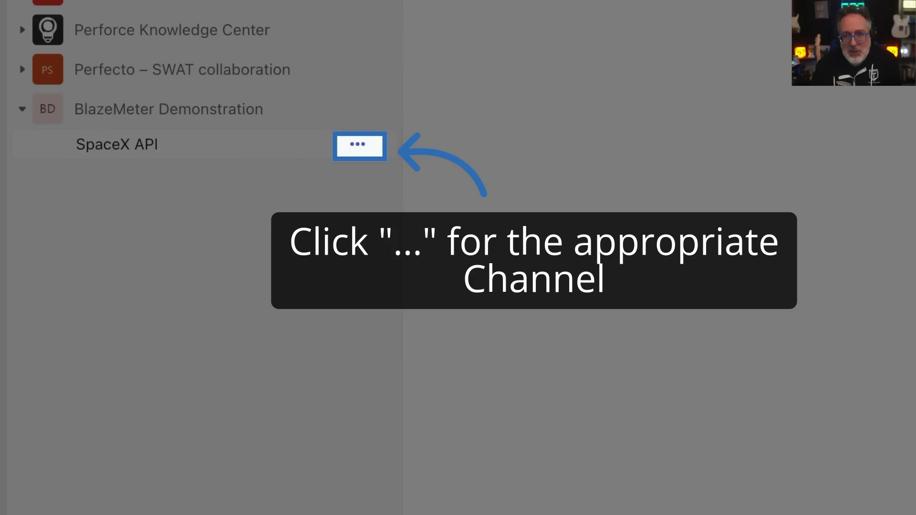
- Choose the 'Post to a channel when a webhook request is received' workflow for the SpaceX API channel
left_click(359, 146)
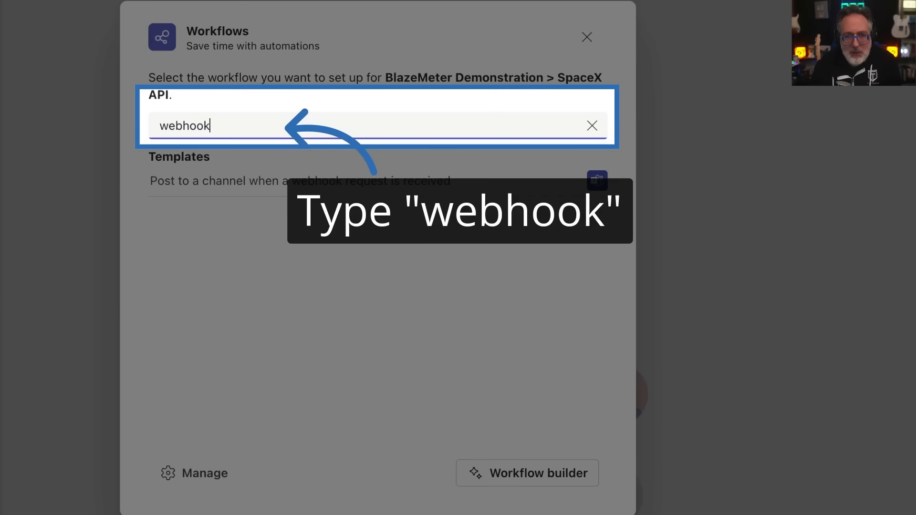
type("webhook")
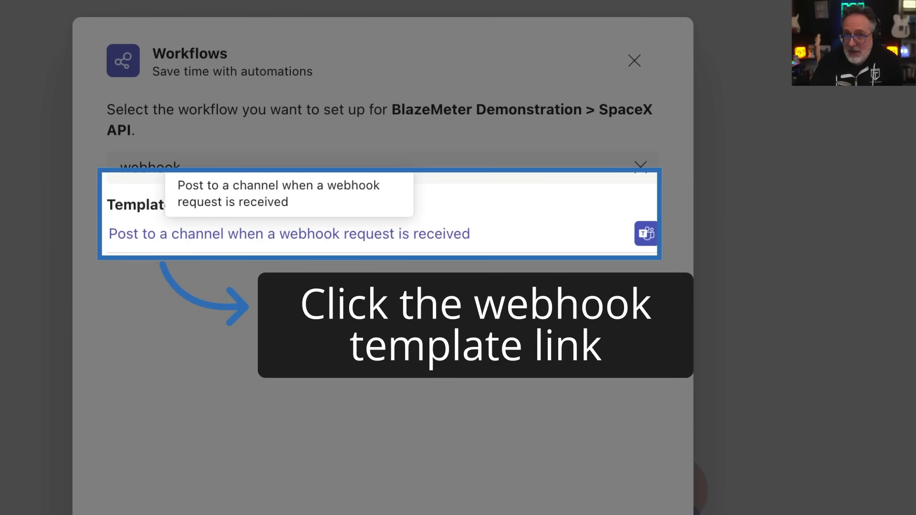
left_click(289, 233)
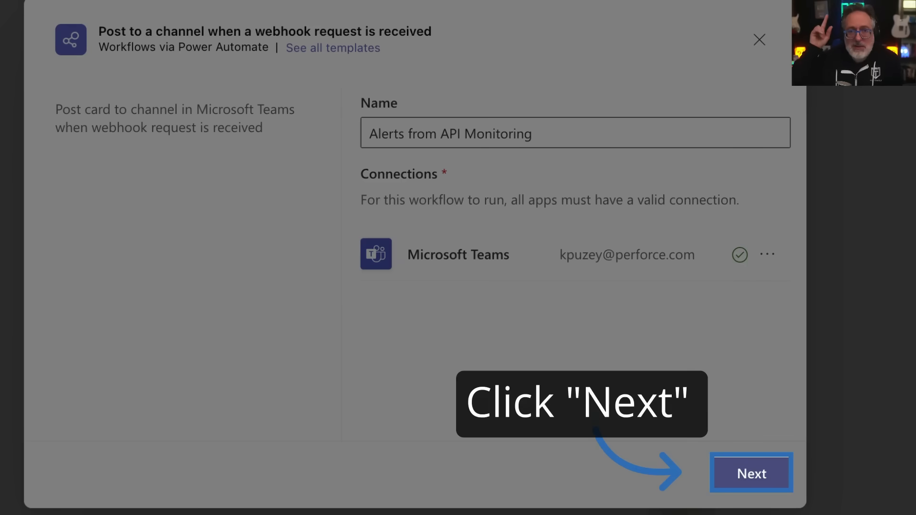
- Add the workflow targeting BlazeMeter Demonstration's SpaceX API channel and copy its POST URL
left_click(751, 474)
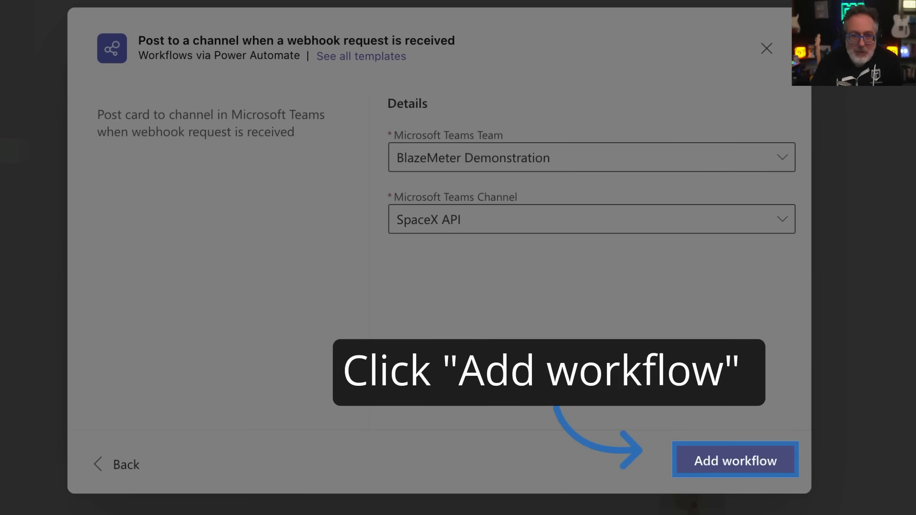
left_click(735, 460)
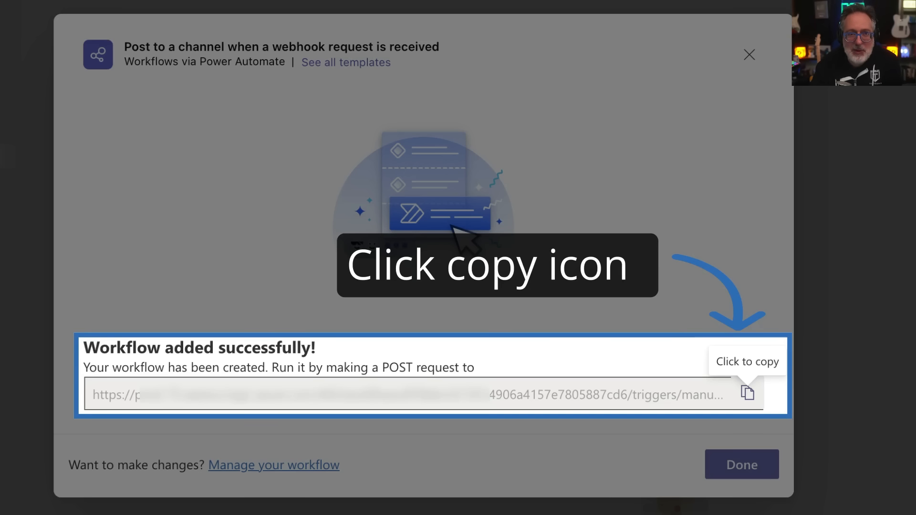
left_click(748, 393)
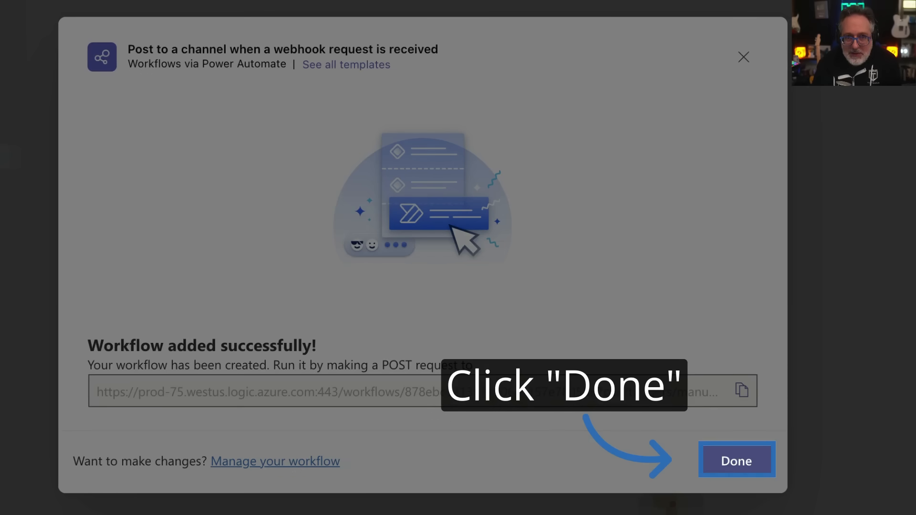
- Paste the workflow URL and name the channel 'Demo Alert Channel', alerting after 2 failures and on recovery
left_click(736, 460)
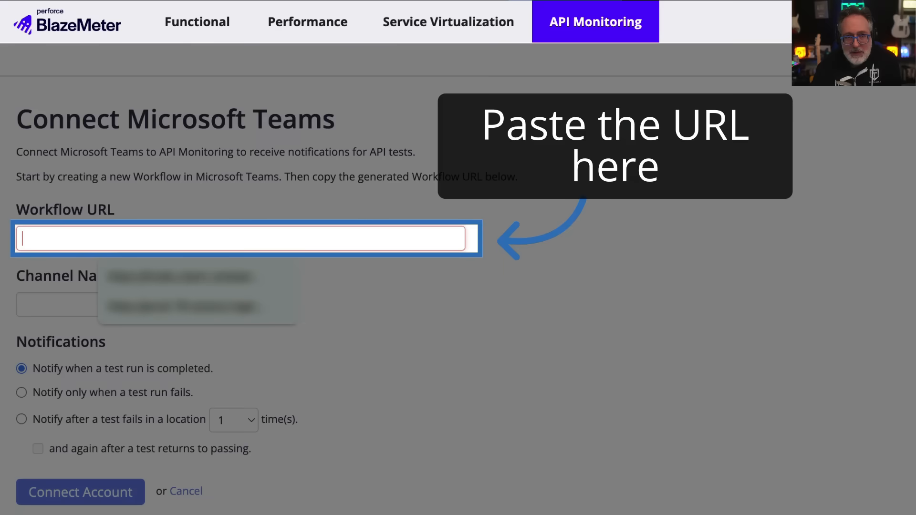
type("%2Fmanual%2Frun&sv=1.0&sig=oXkbyhwNTeYnqPtFVRpcCCBKKw6vHGMVA2s8mIr_8Es")
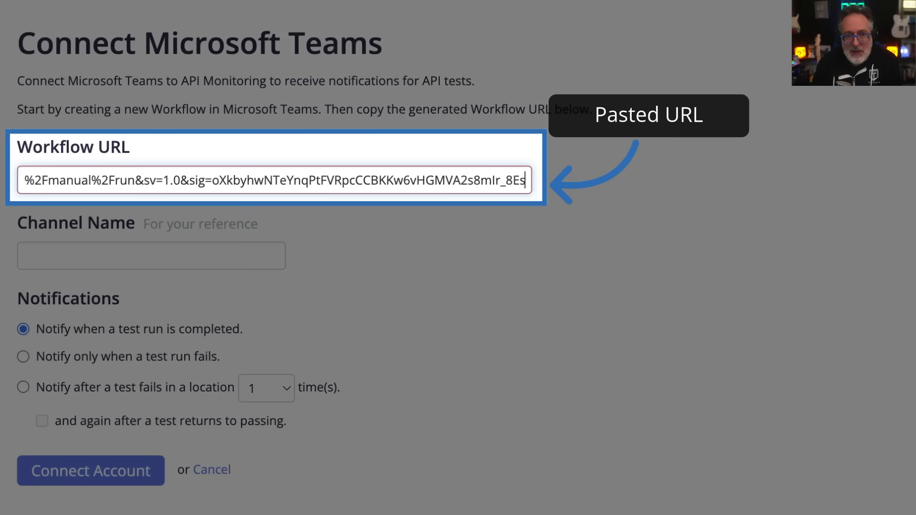
type("Demo Alert Channel")
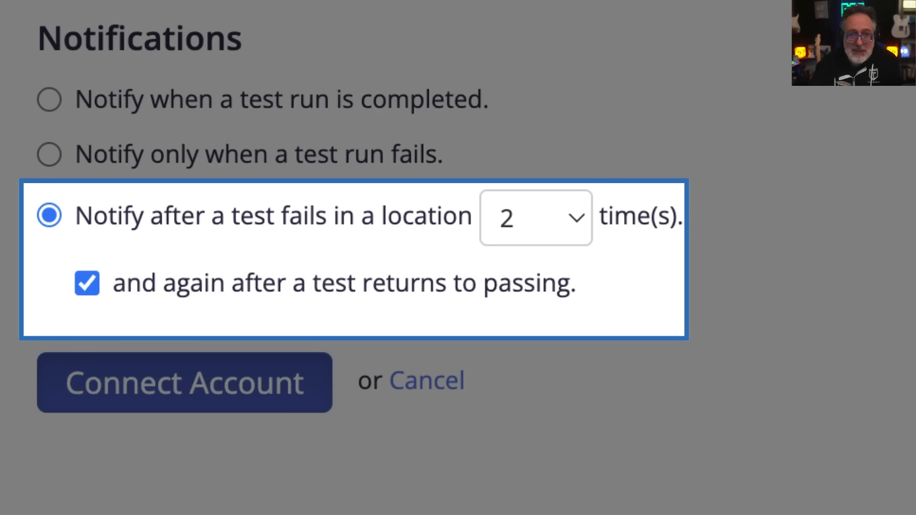
- Connect the Demo Alert Channel Teams integration, then save and run the SpaceX Rocket test twice
left_click(184, 382)
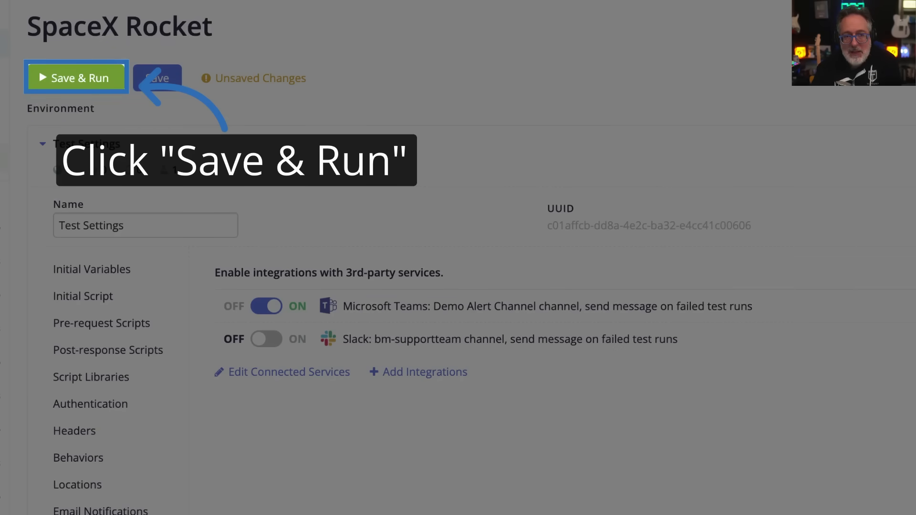
left_click(76, 77)
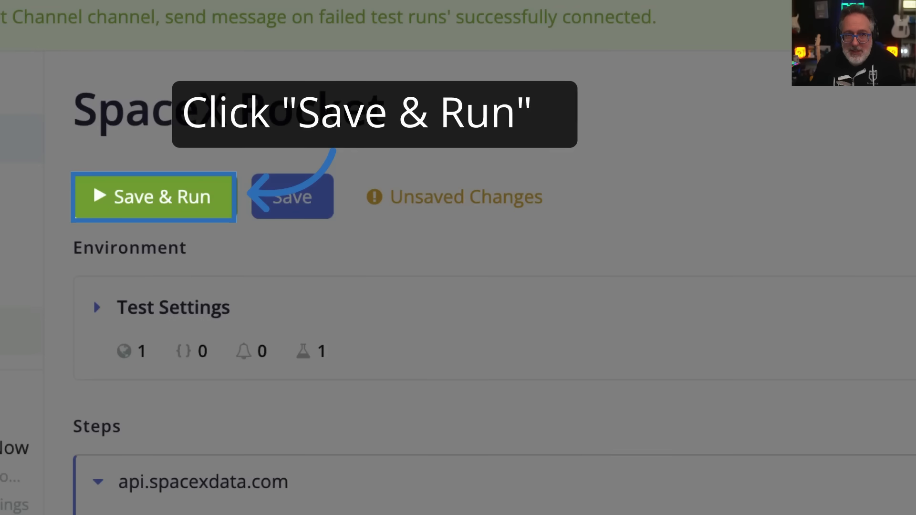
left_click(153, 196)
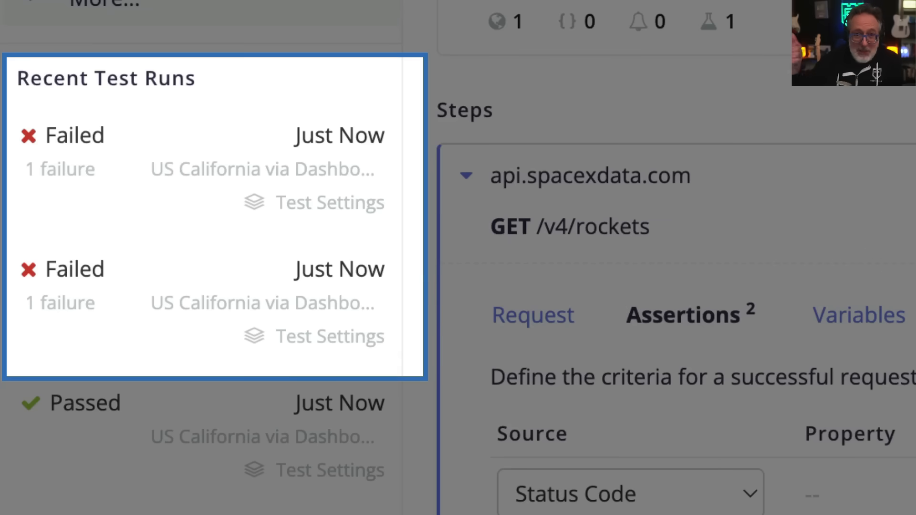